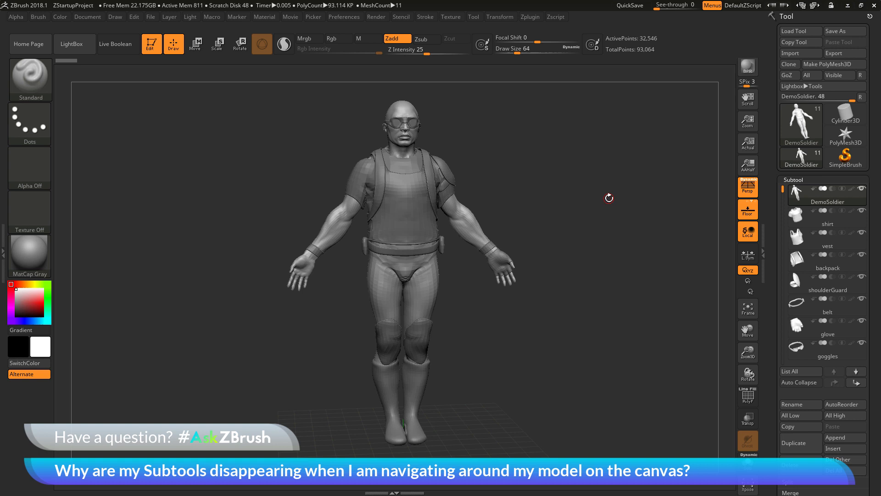
{"action": "mouse_move", "coordinate": [635, 262]}
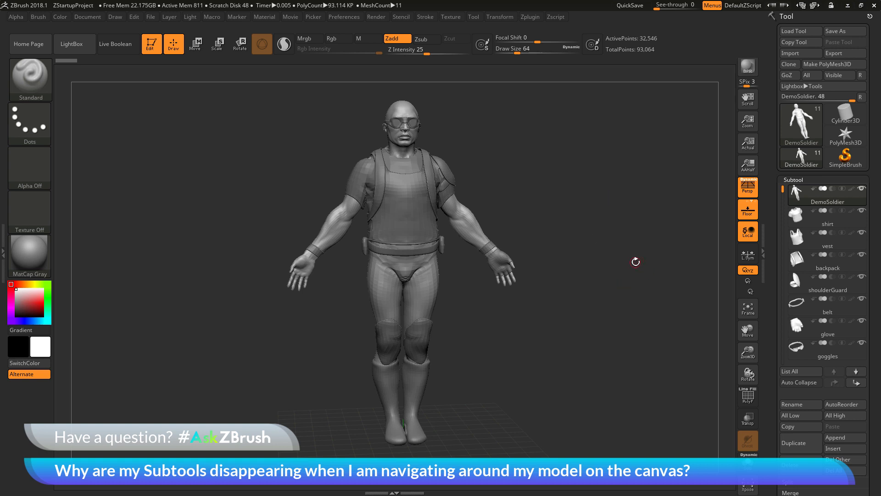
{"action": "mouse_move", "coordinate": [599, 215]}
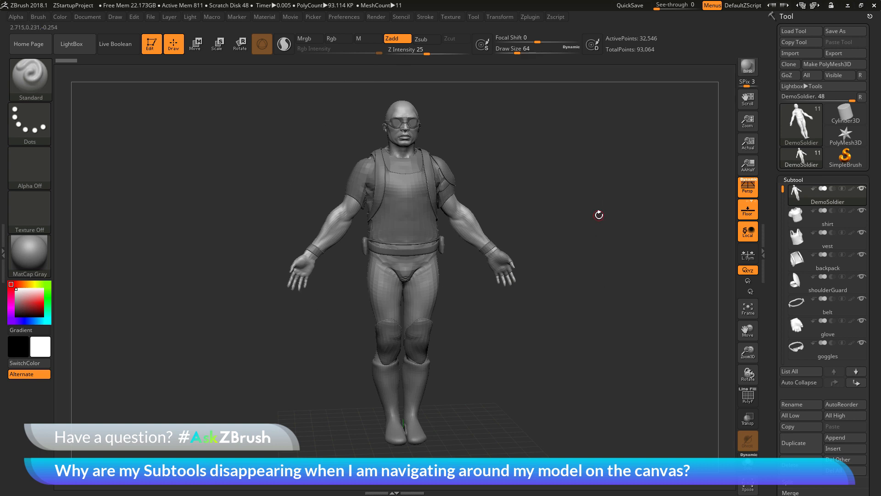
{"action": "mouse_move", "coordinate": [623, 180]}
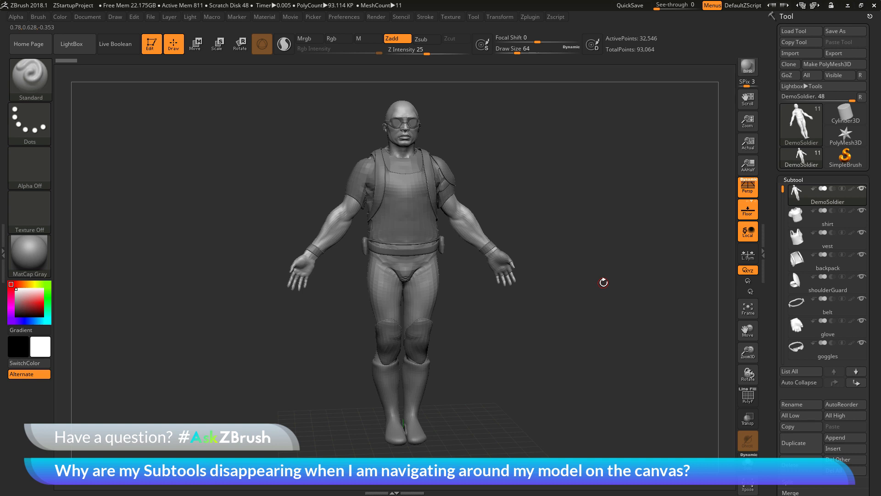
{"action": "mouse_move", "coordinate": [638, 143]}
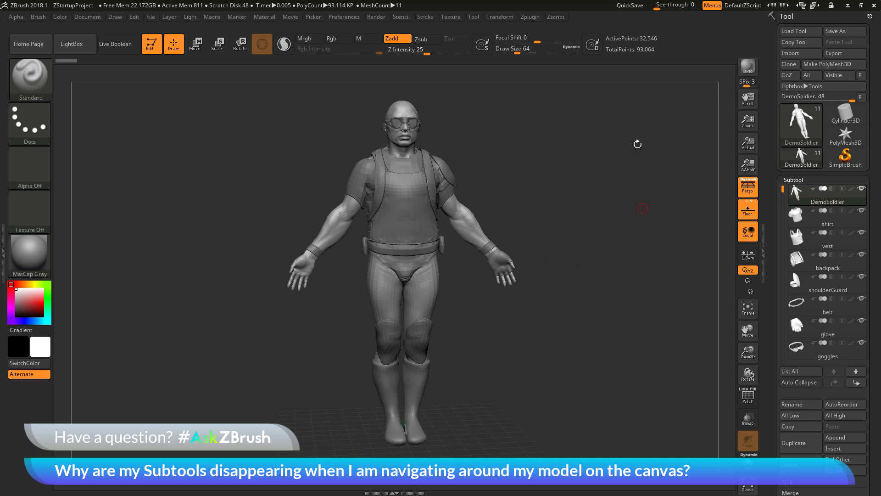
{"action": "mouse_move", "coordinate": [597, 249]}
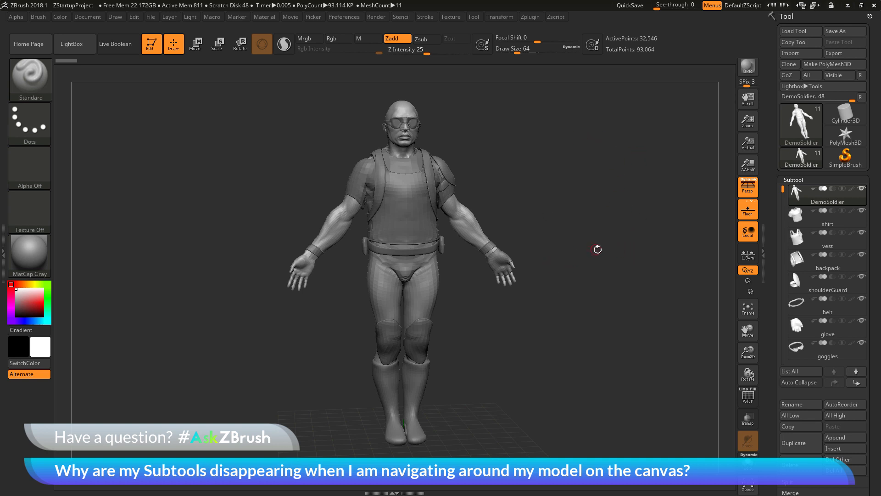
{"action": "mouse_move", "coordinate": [664, 265]}
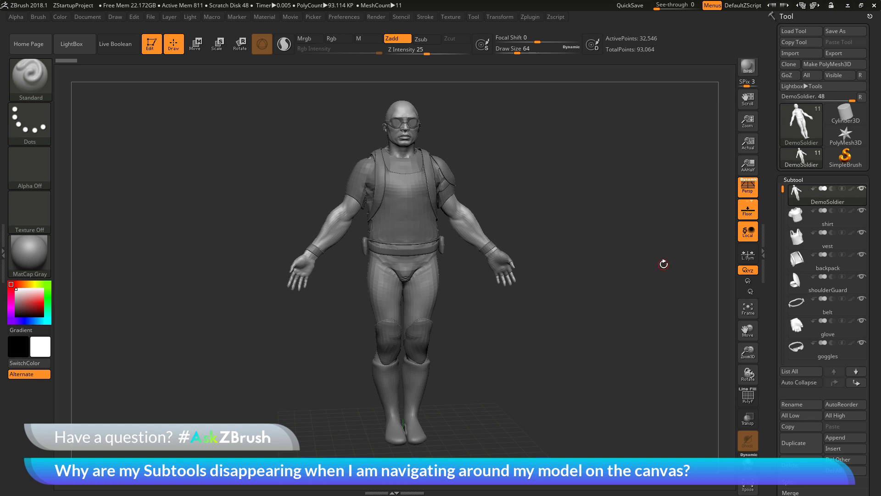
Step: Orbit the soldier to view its back, then back to an angled front
{"action": "left_click_drag", "start_coordinate": [664, 265], "coordinate": [627, 262]}
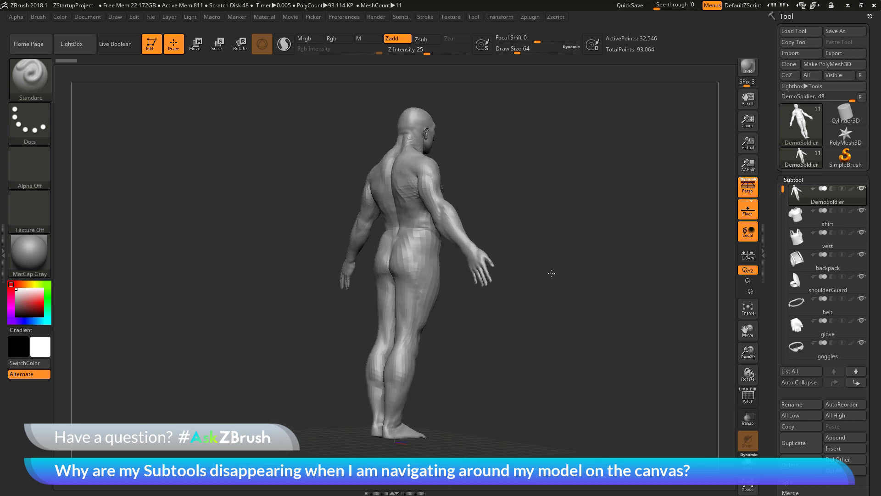
{"action": "left_click_drag", "start_coordinate": [551, 273], "coordinate": [568, 276]}
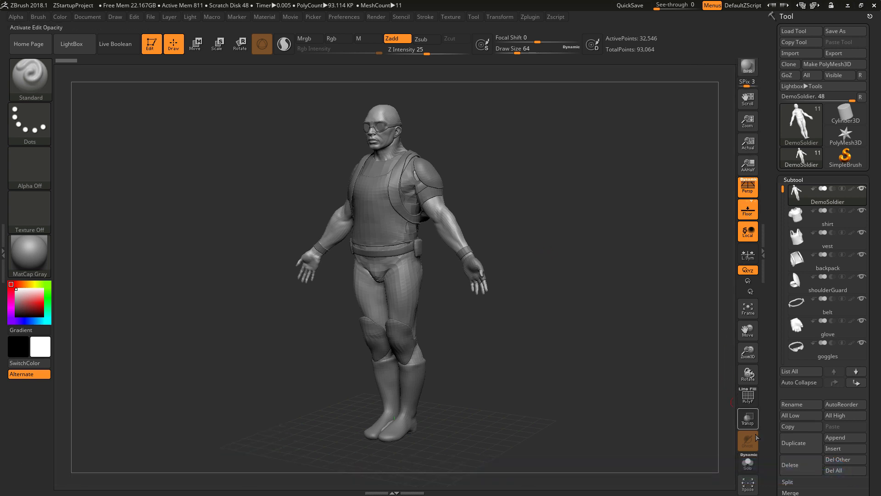
{"action": "left_click", "coordinate": [748, 462]}
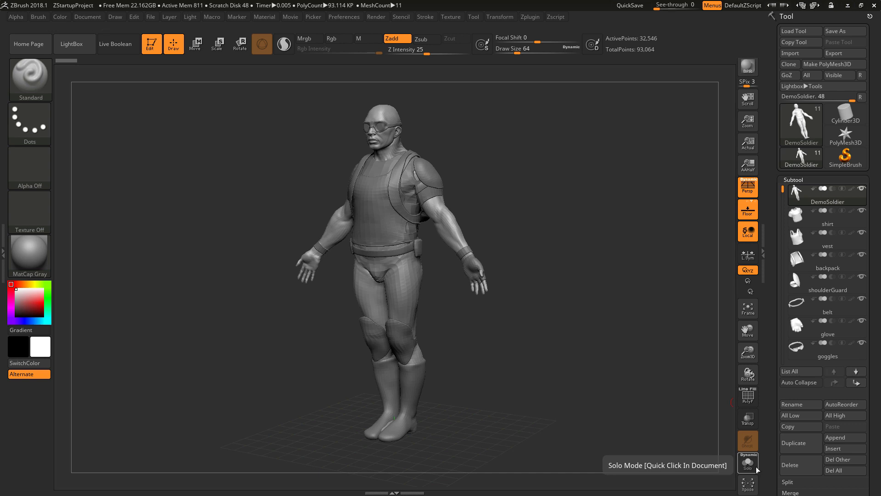
{"action": "left_click", "coordinate": [748, 461]}
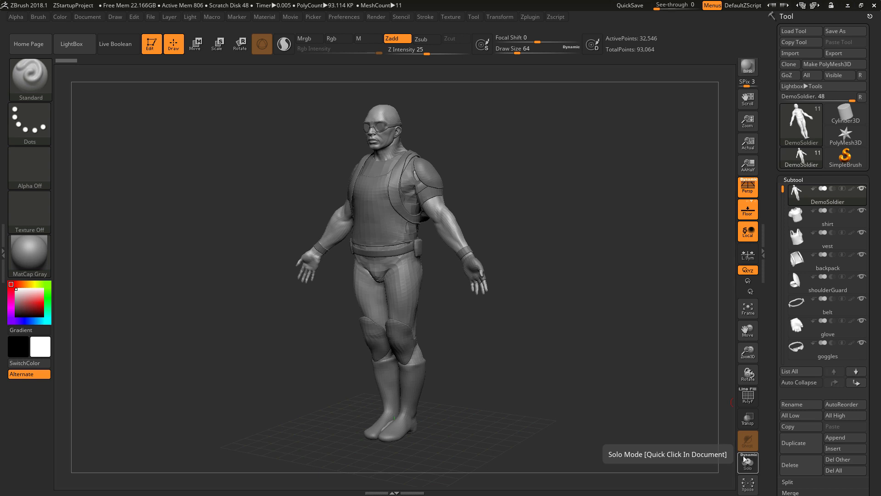
{"action": "mouse_move", "coordinate": [757, 458]}
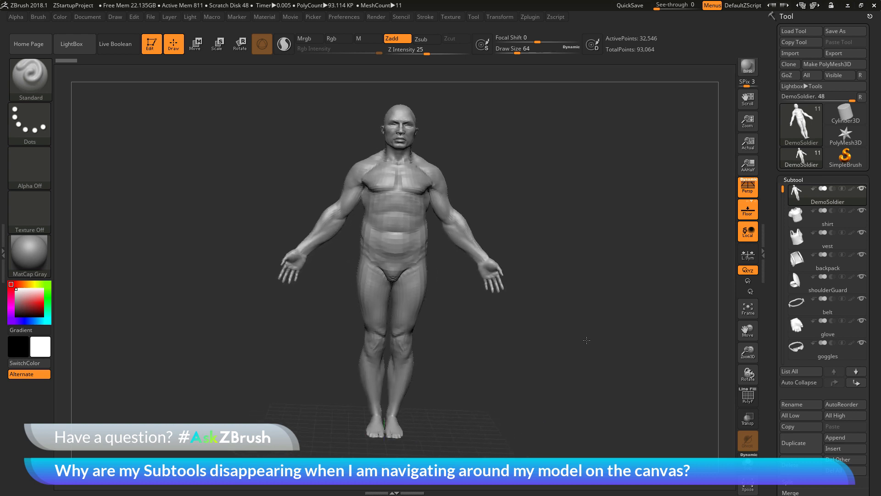
{"action": "left_click_drag", "start_coordinate": [586, 340], "coordinate": [552, 338]}
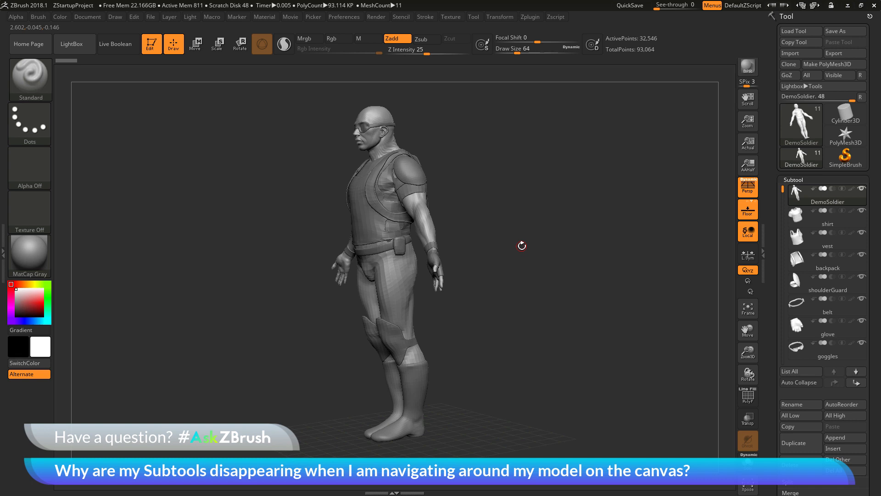
{"action": "mouse_move", "coordinate": [521, 261]}
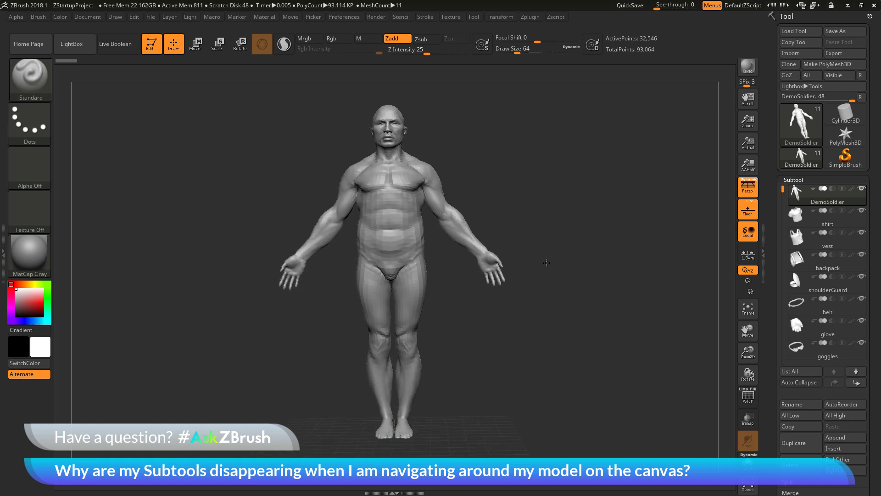
{"action": "left_click_drag", "start_coordinate": [545, 262], "coordinate": [576, 264]}
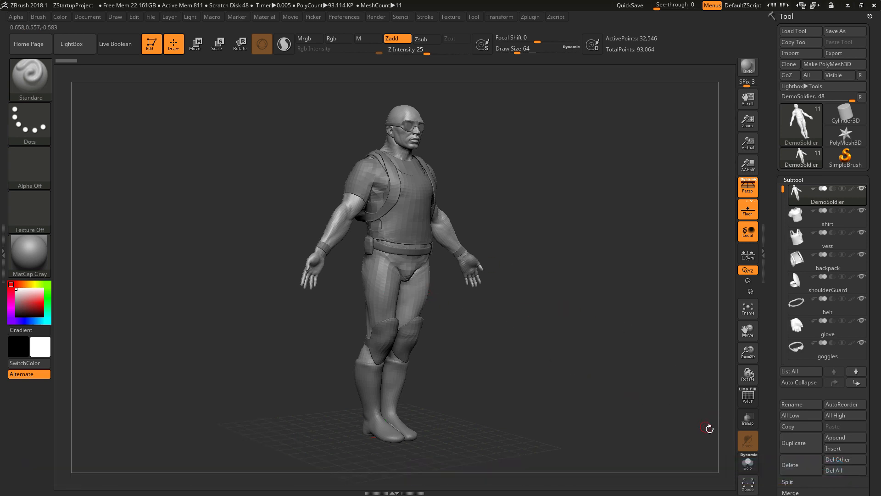
Step: Turn off Dynamic Solo and orbit the soldier to view its clothed back
{"action": "left_click", "coordinate": [748, 461]}
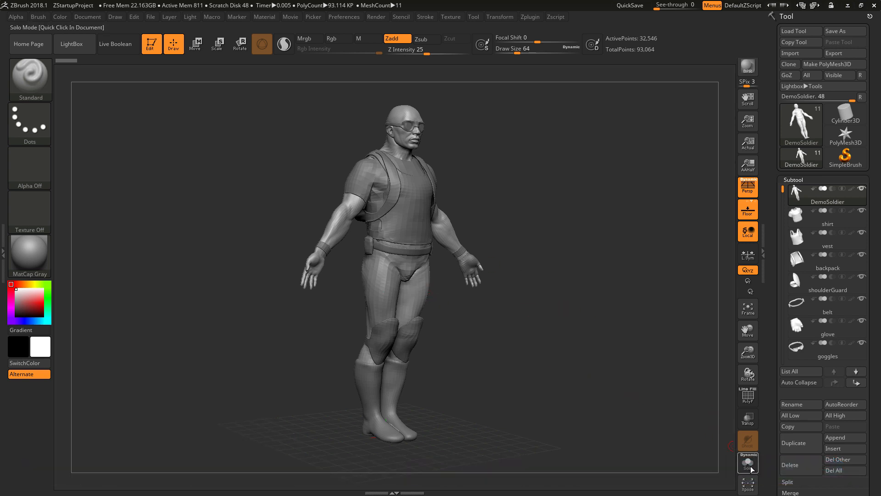
{"action": "mouse_move", "coordinate": [748, 463]}
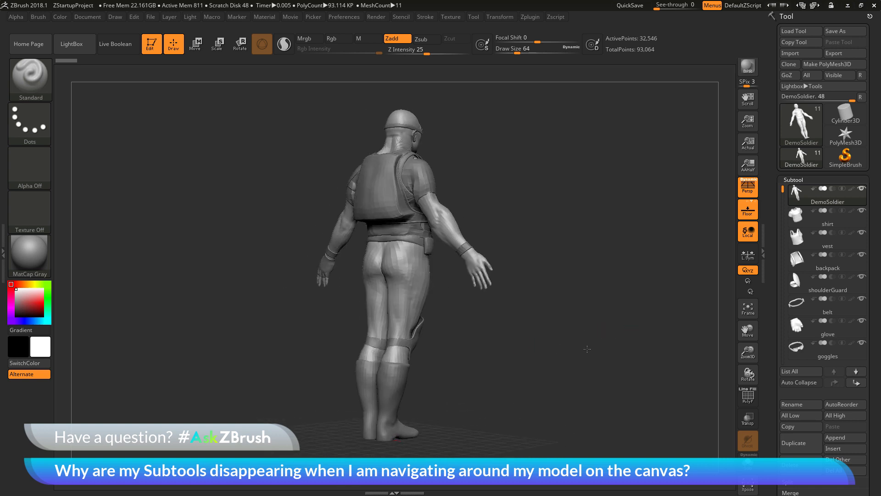
{"action": "left_click_drag", "start_coordinate": [587, 349], "coordinate": [575, 299]}
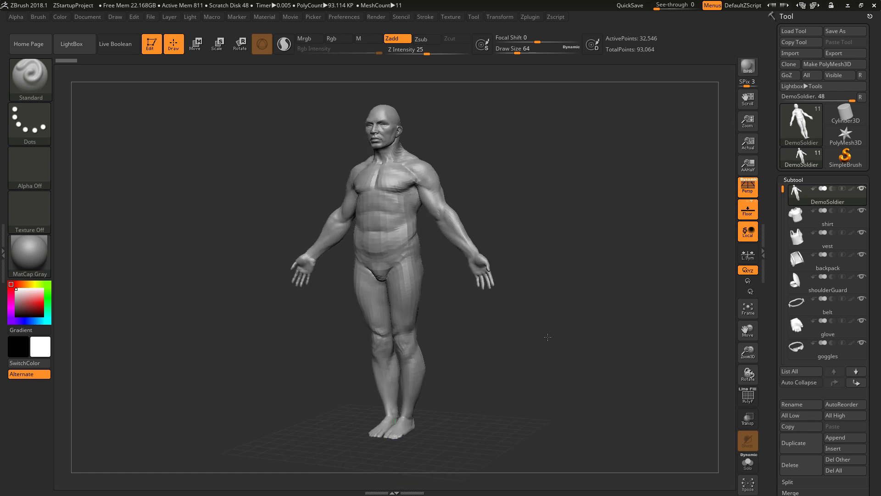
Step: Toggle the Solo button again so the vest, goggles, belt and boots display
{"action": "left_click", "coordinate": [748, 462]}
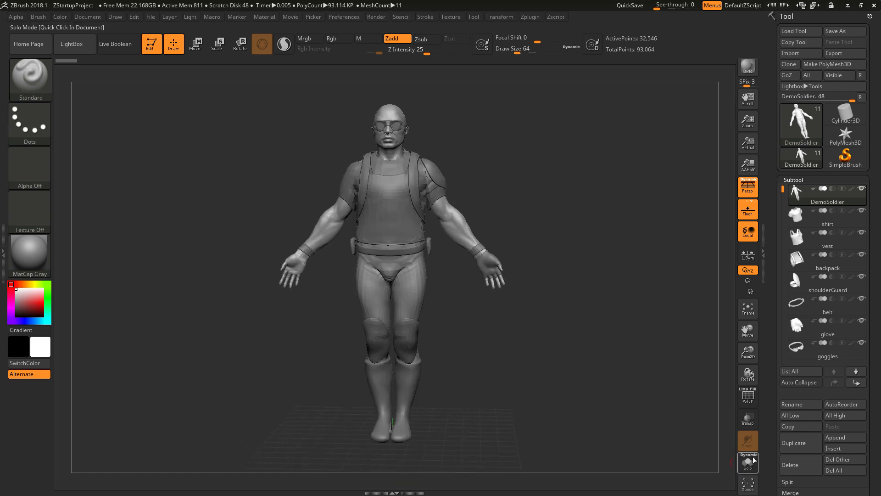